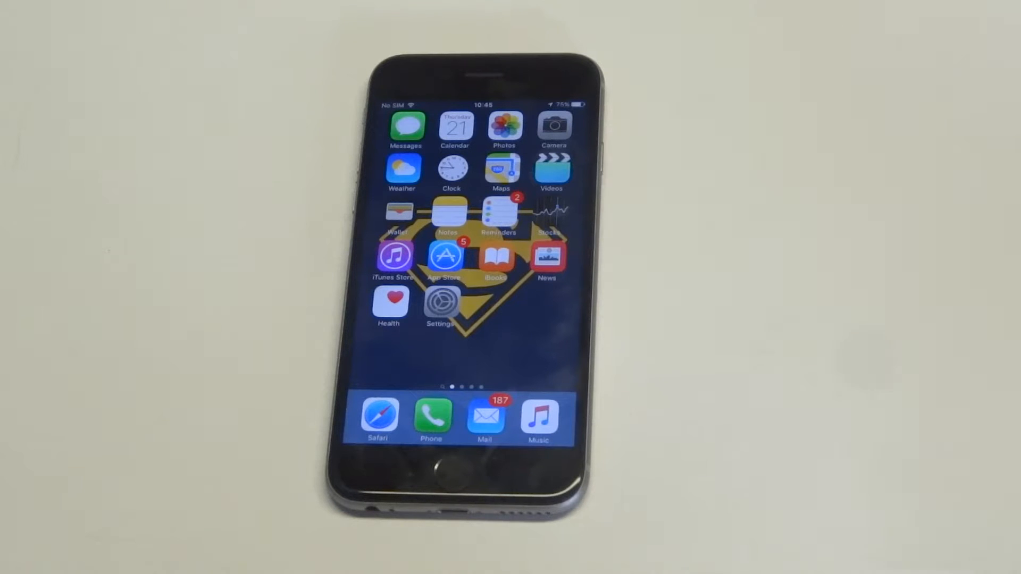
Open Settings and go to the General page showing Restrictions as Off.
left_click(442, 306)
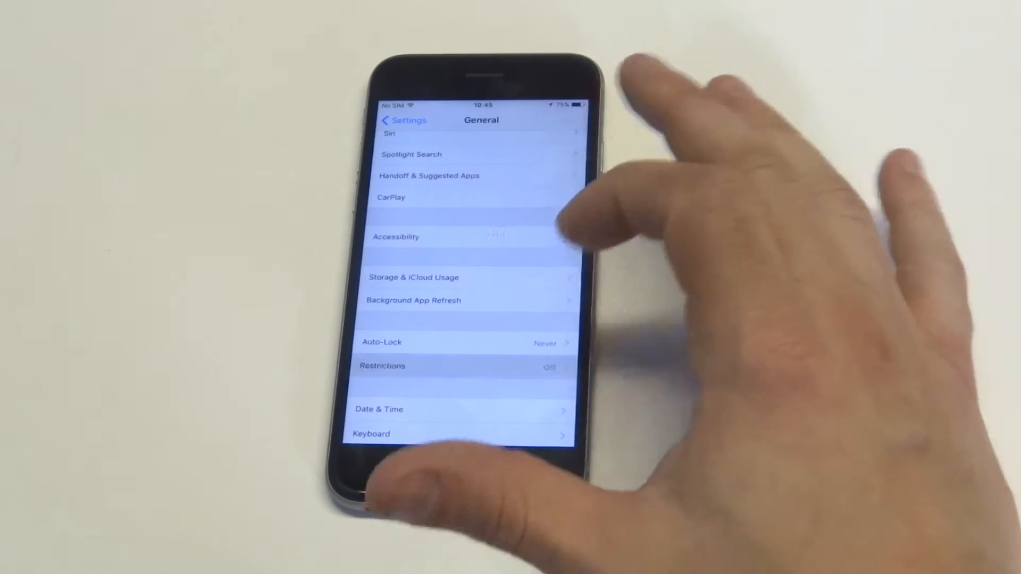
Open Restrictions and enable them with a restrictions passcode.
left_click(382, 365)
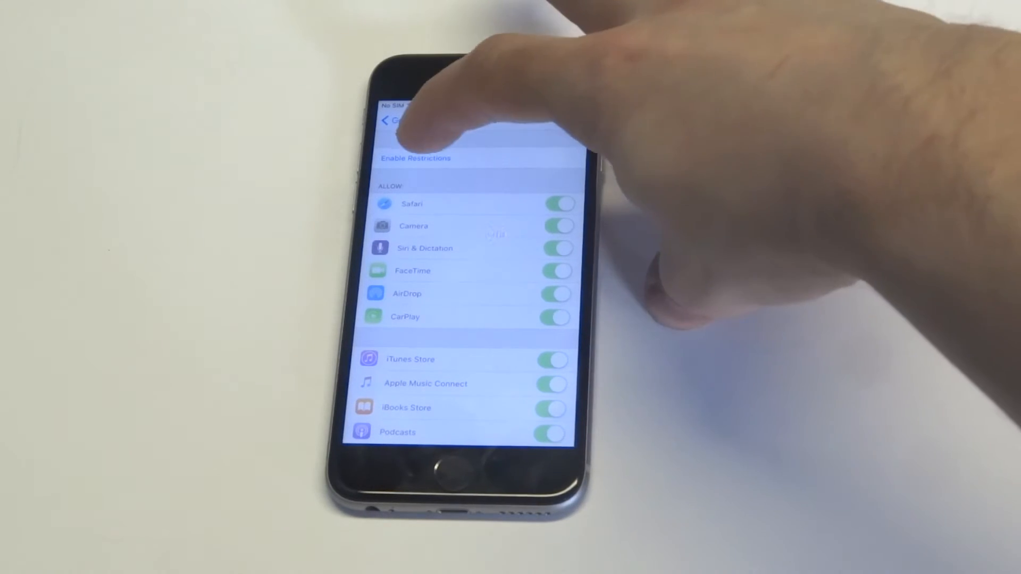
left_click(415, 158)
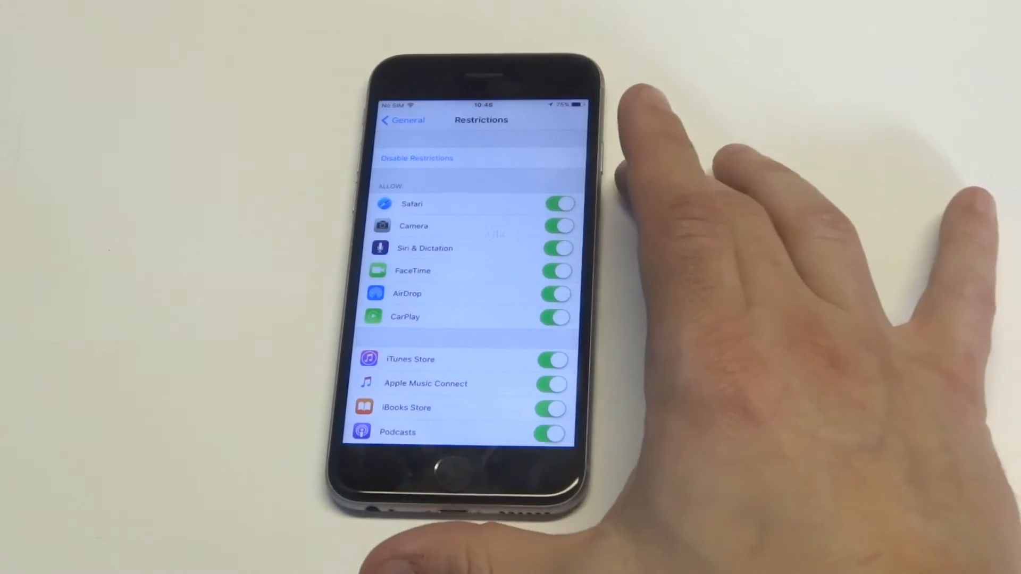
Scroll the Restrictions list down to In-App Purchases, then back out to General.
scroll("down", 3)
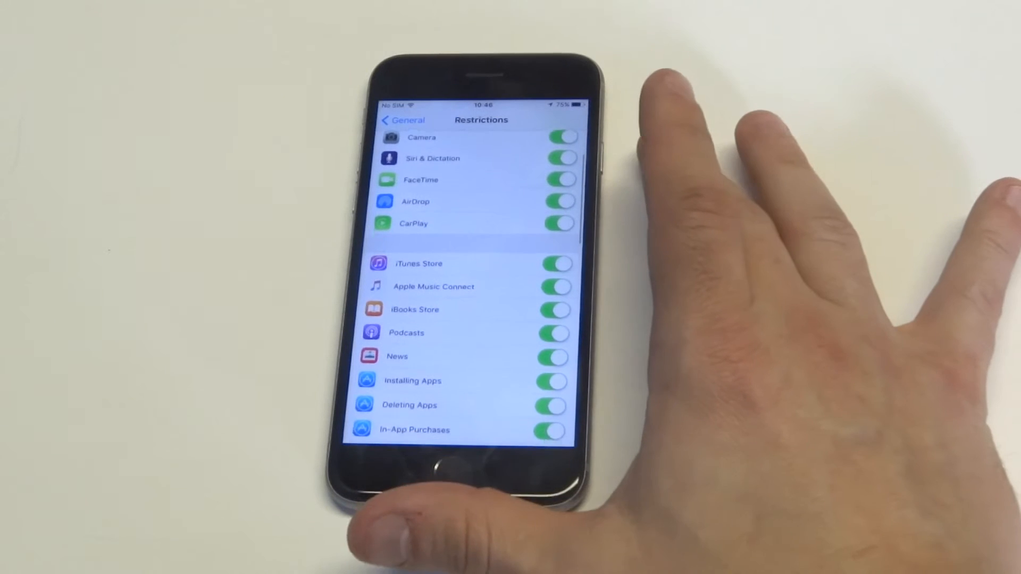
scroll("down", 3)
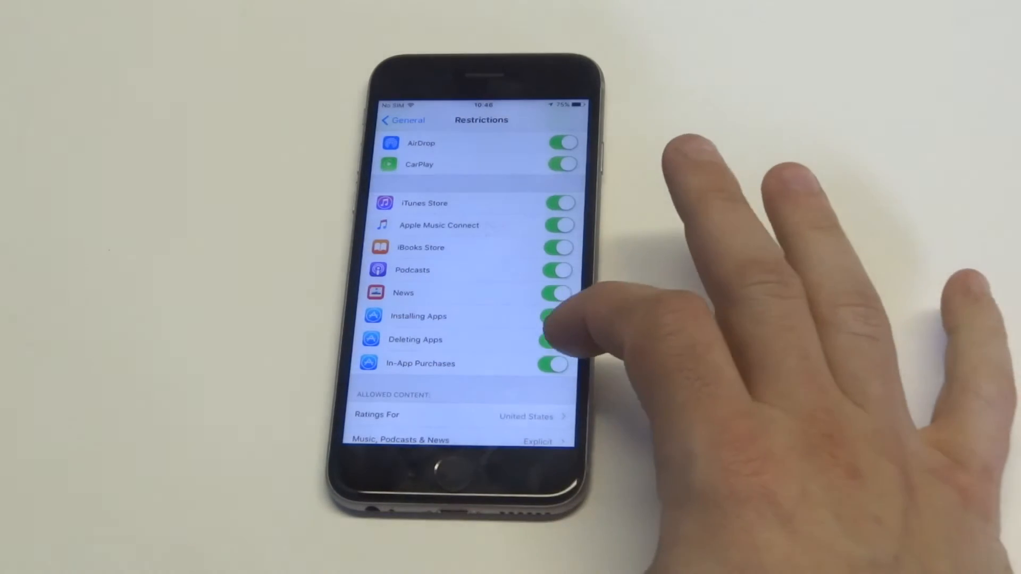
left_click(554, 363)
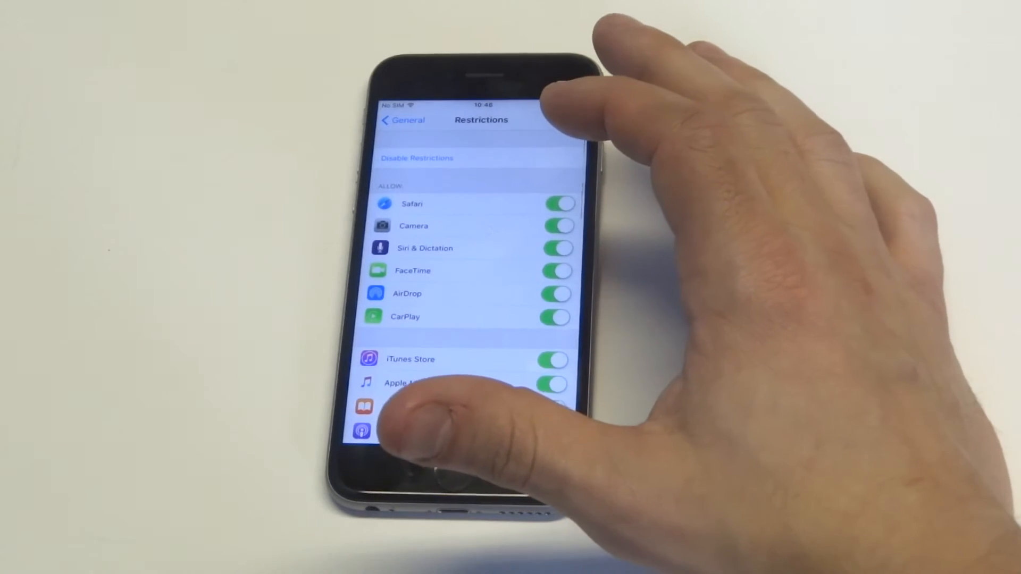
left_click(403, 120)
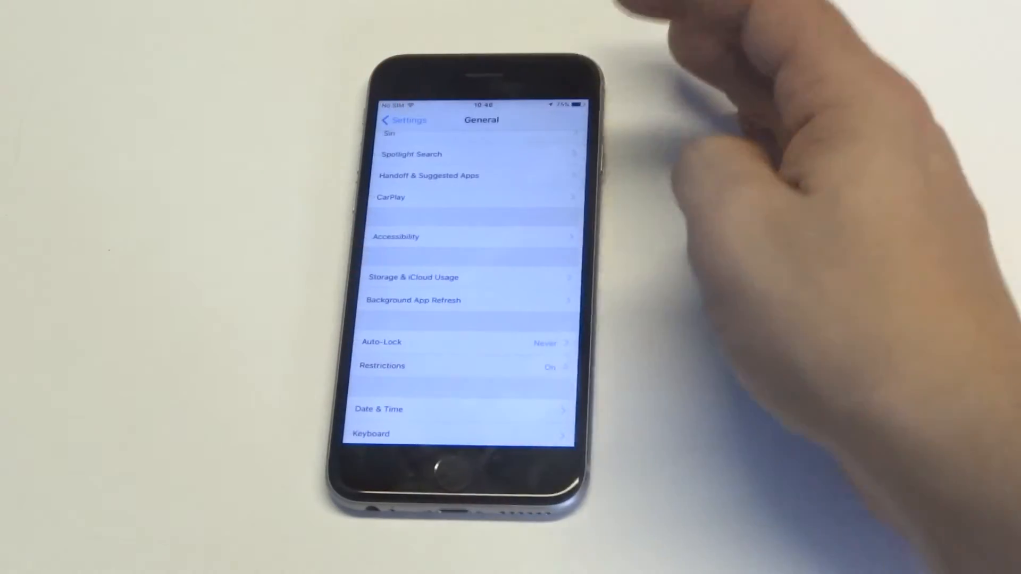